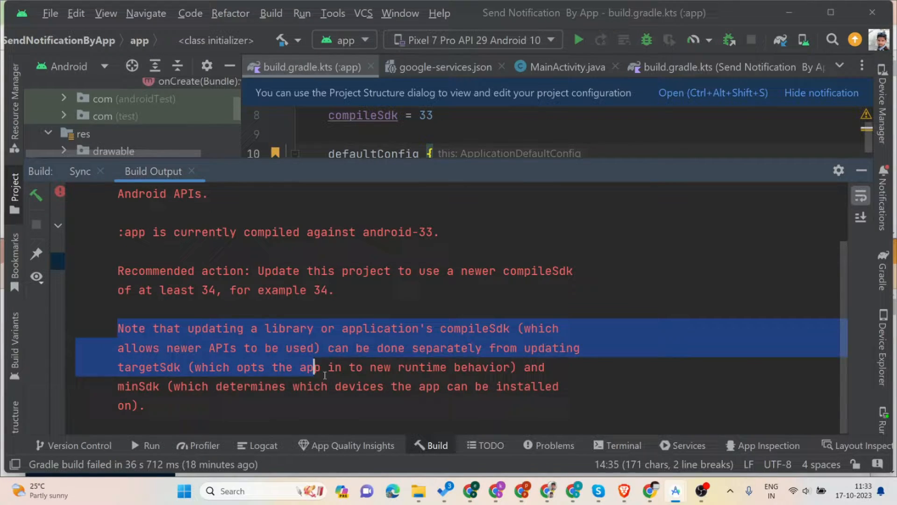
Step: Scroll the Build Output to read the AAR error requiring compileSdk 34
{"action": "scroll", "scroll_direction": "up", "scroll_amount": 3}
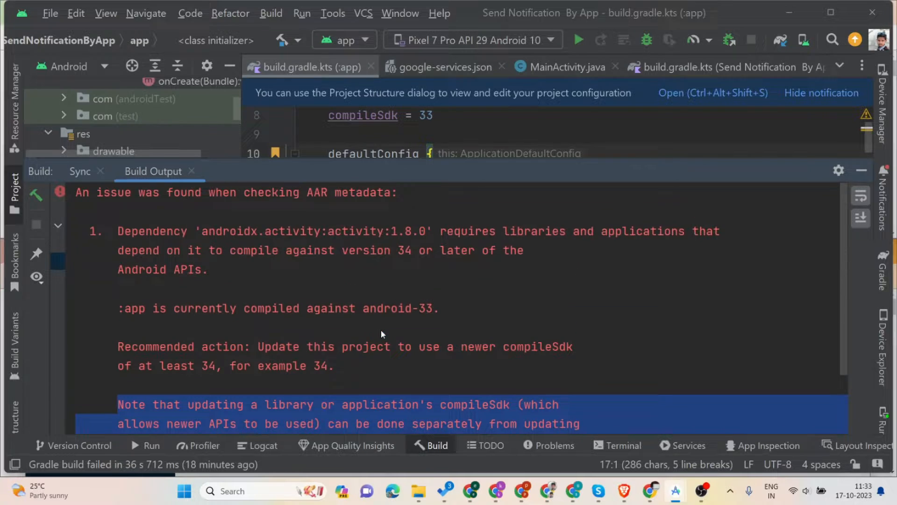
{"action": "mouse_move", "coordinate": [861, 170]}
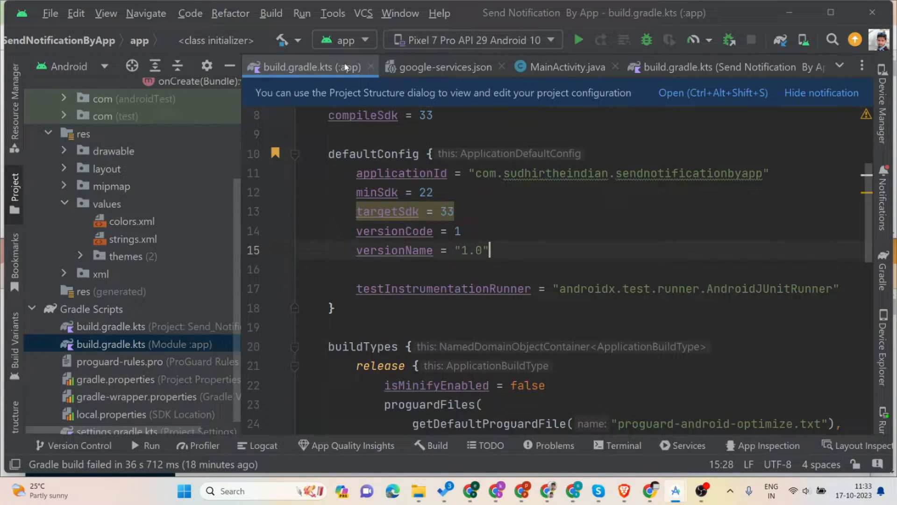
Step: Close all editor tabs except build.gradle.kts (Module :app), collapse the app folder, and place the caret on compileSdk
{"action": "right_click", "coordinate": [309, 66]}
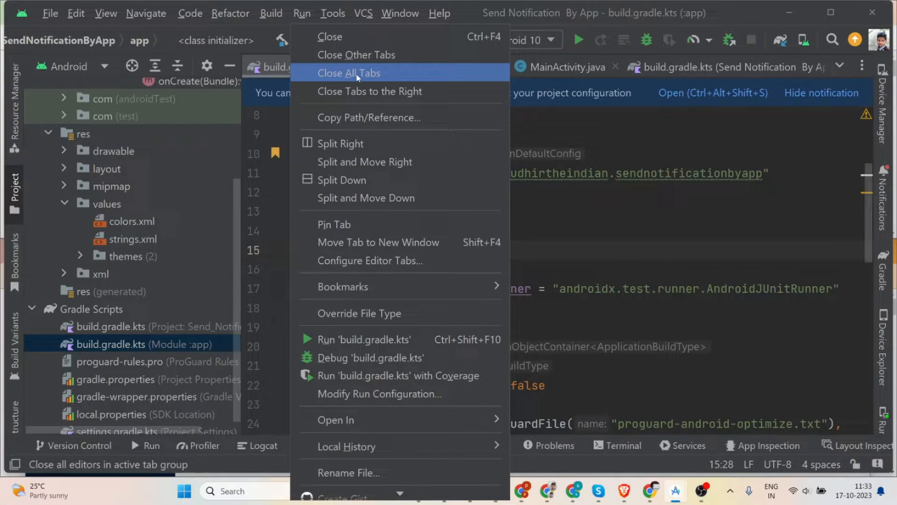
{"action": "left_click", "coordinate": [349, 72]}
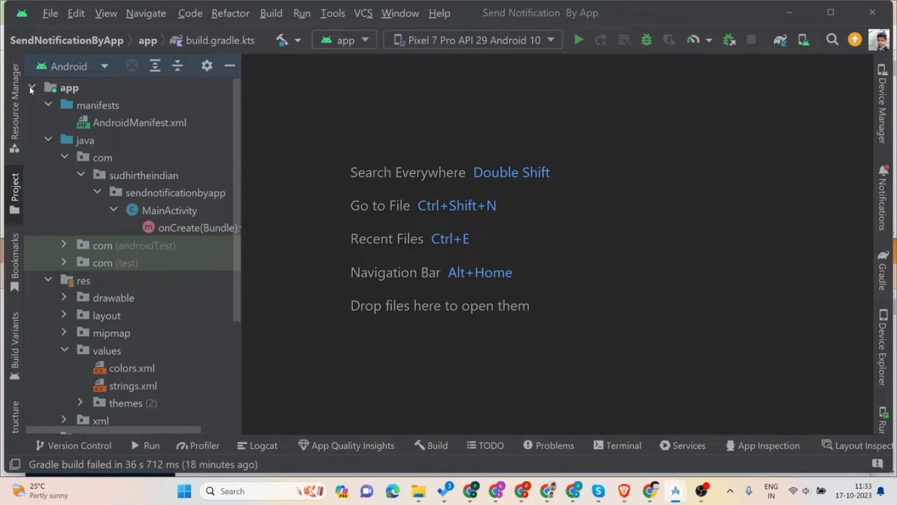
{"action": "left_click", "coordinate": [33, 87]}
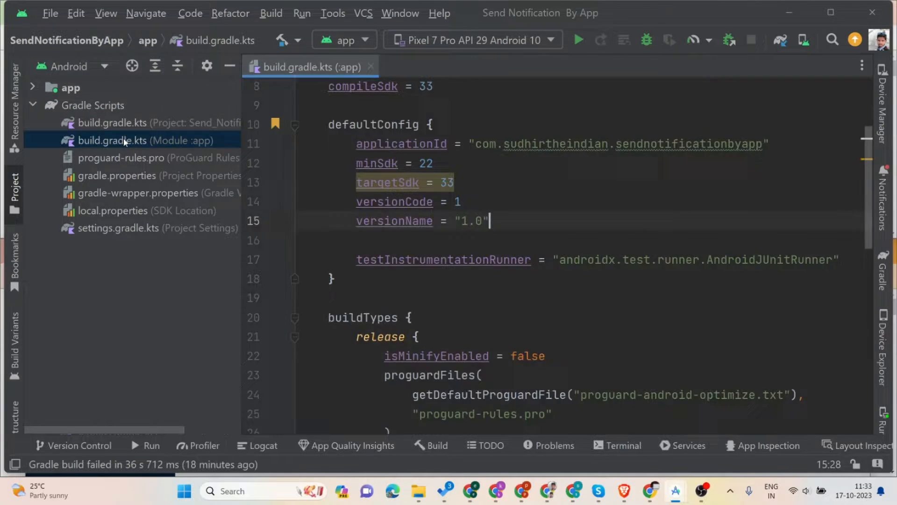
{"action": "left_click", "coordinate": [150, 140]}
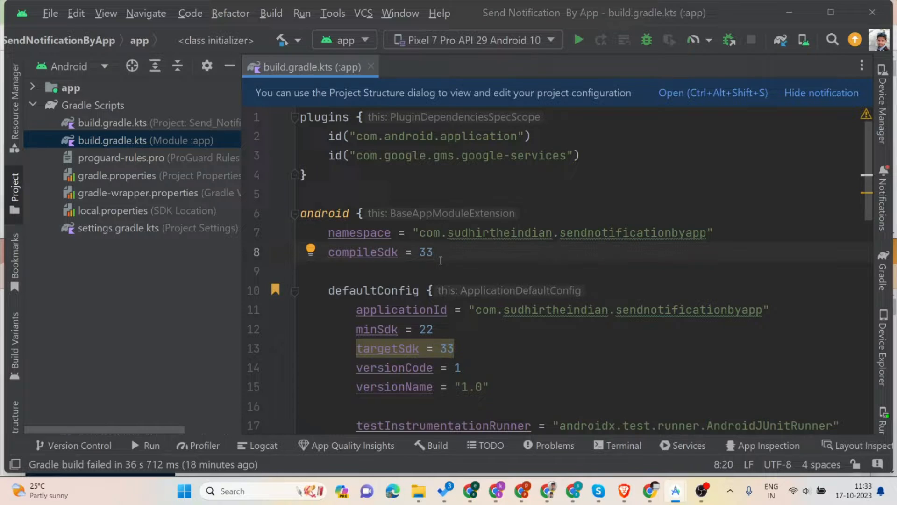
Step: Change compileSdk and targetSdk from 33 to 34 and sync Gradle
{"action": "type", "text": "4"}
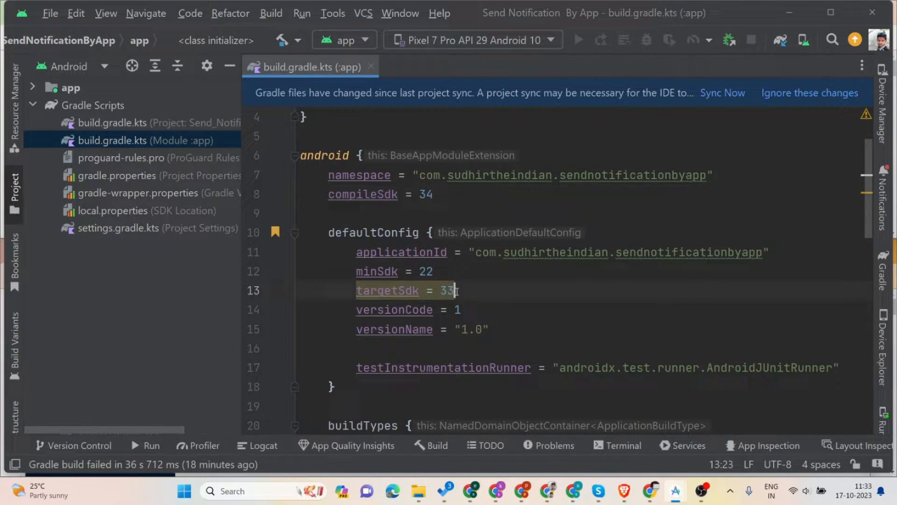
{"action": "type", "text": "4"}
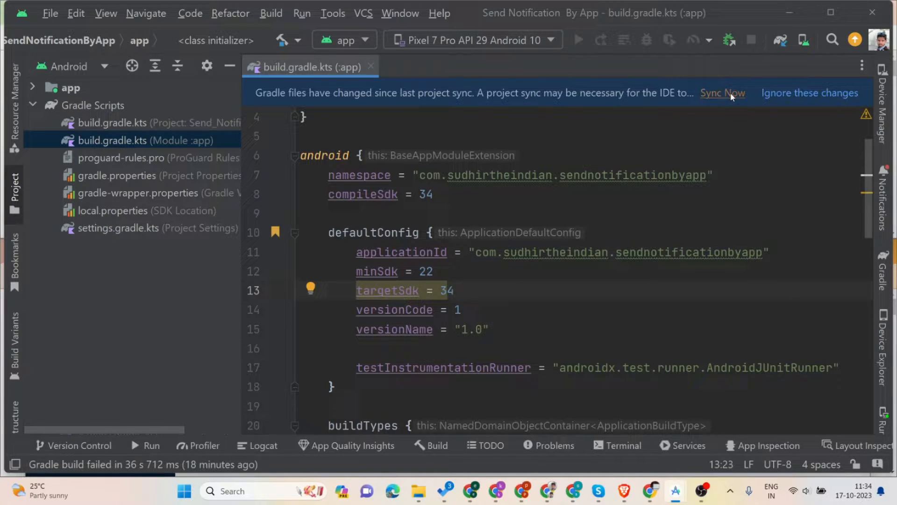
{"action": "left_click", "coordinate": [723, 92]}
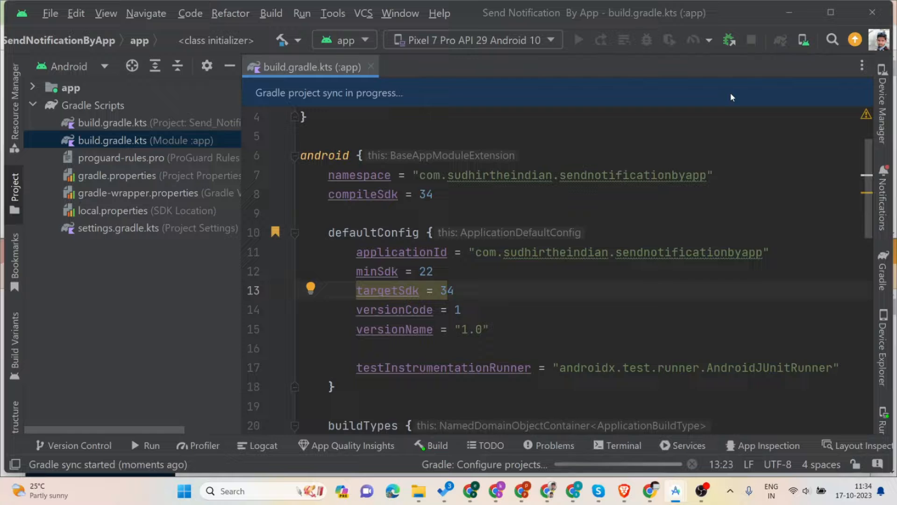
{"action": "scroll", "scroll_direction": "down", "scroll_amount": 3}
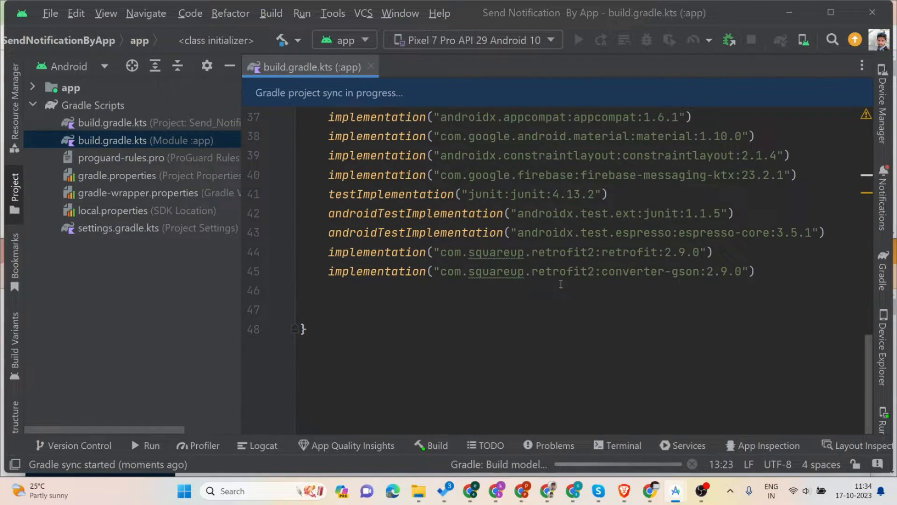
{"action": "scroll", "scroll_direction": "up", "scroll_amount": 3}
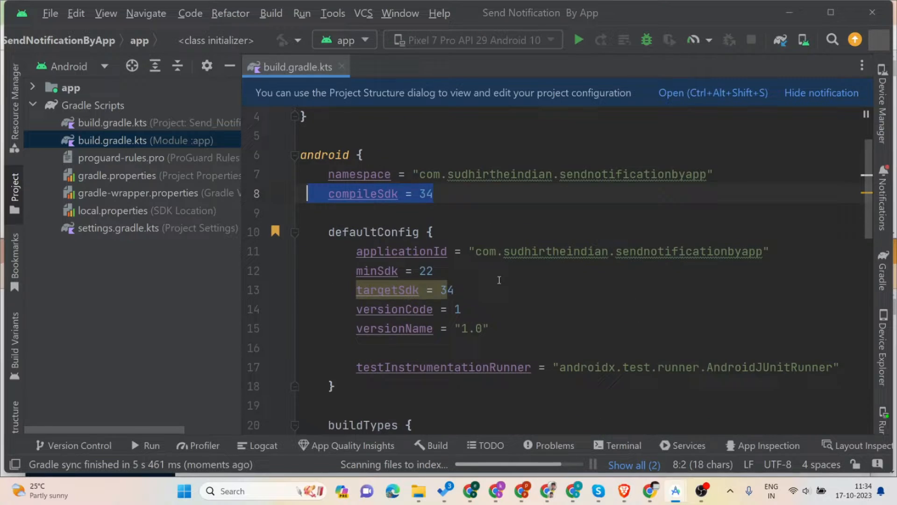
Step: Check the targetSdk value and briefly open and hide the device log panel
{"action": "left_click", "coordinate": [388, 289]}
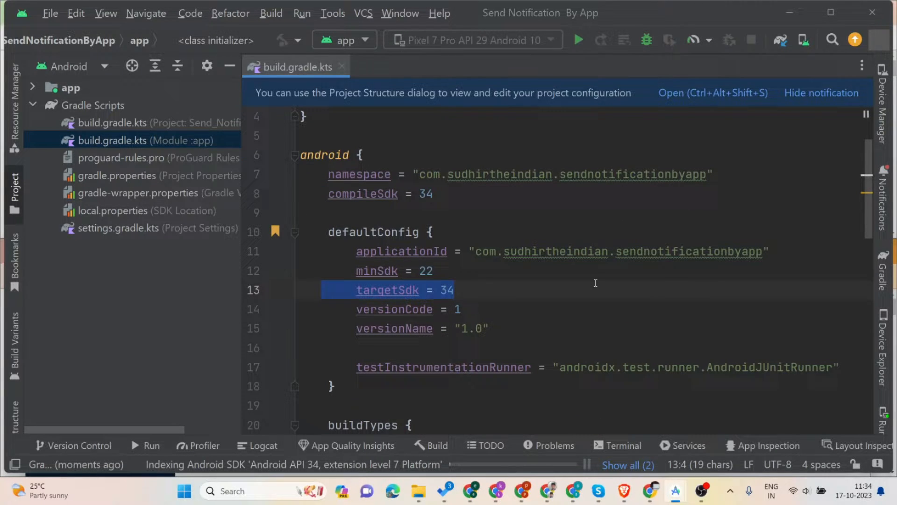
{"action": "mouse_move", "coordinate": [243, 474]}
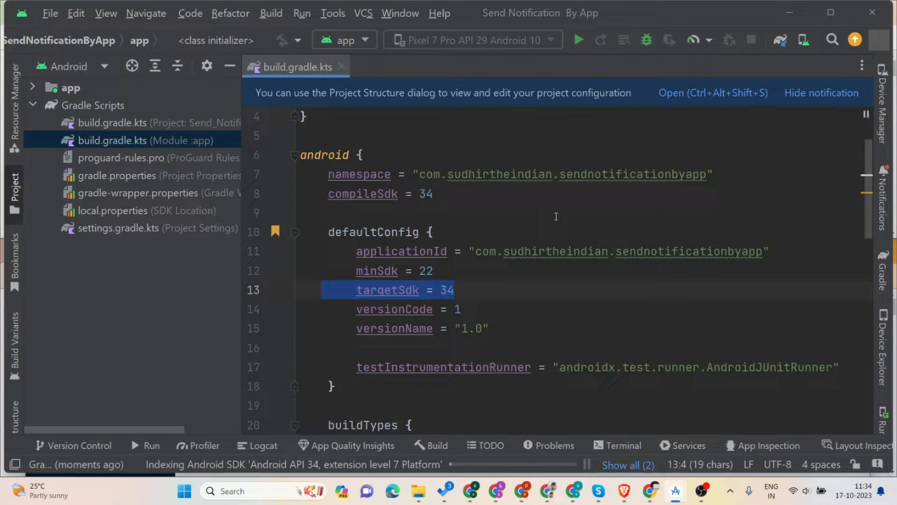
{"action": "scroll", "scroll_direction": "down", "scroll_amount": 3}
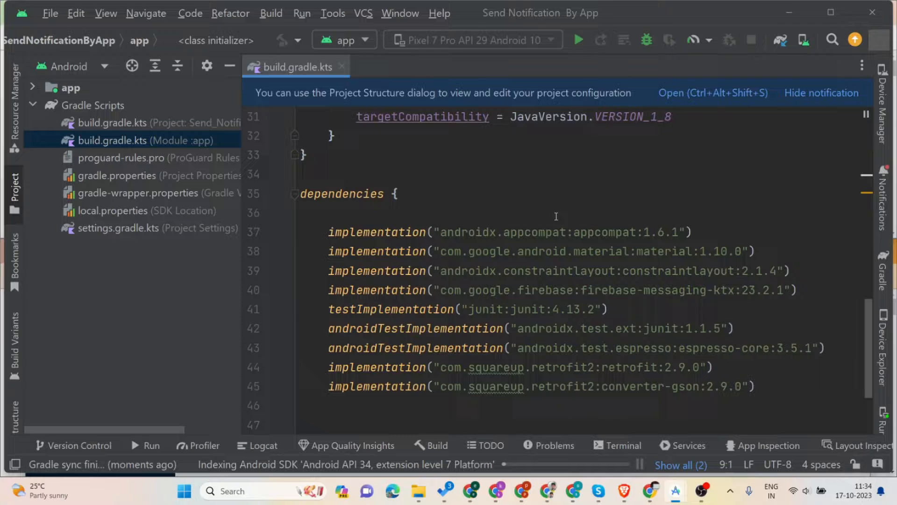
{"action": "scroll", "scroll_direction": "up", "scroll_amount": 3}
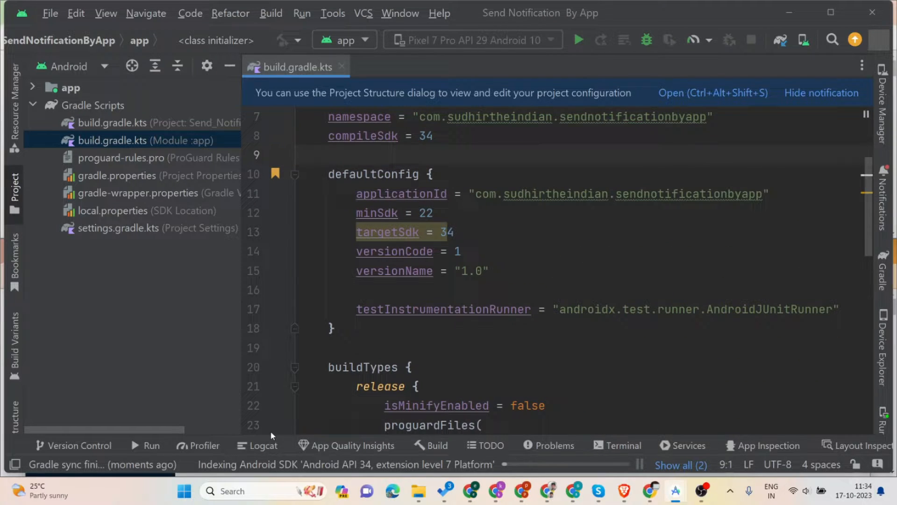
{"action": "left_click", "coordinate": [262, 446]}
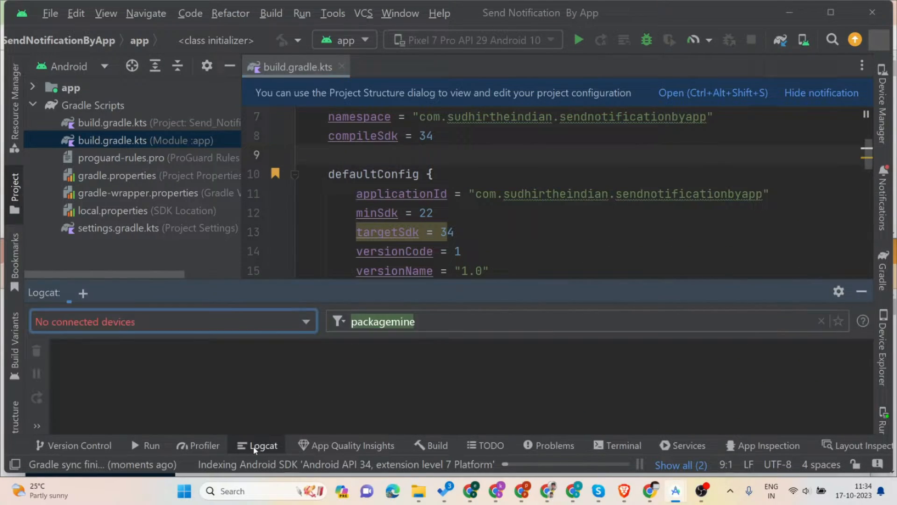
{"action": "left_click", "coordinate": [82, 293]}
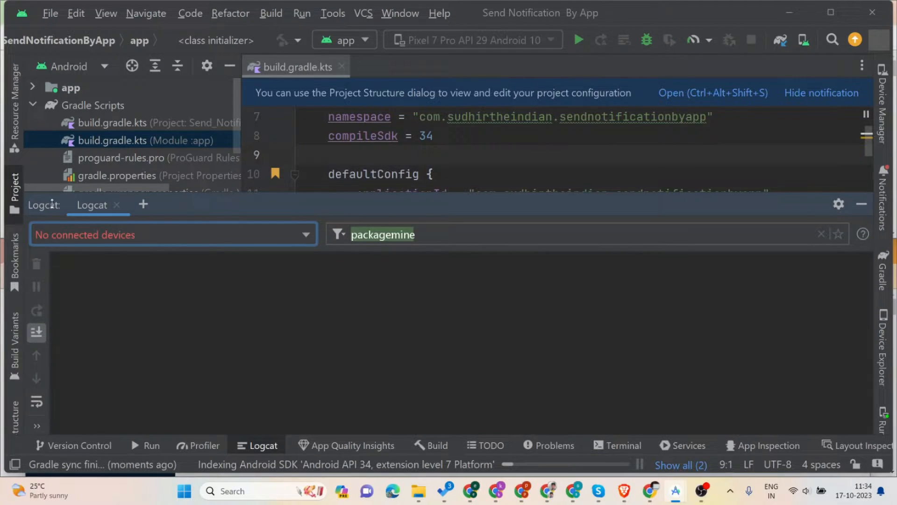
{"action": "mouse_move", "coordinate": [690, 223]}
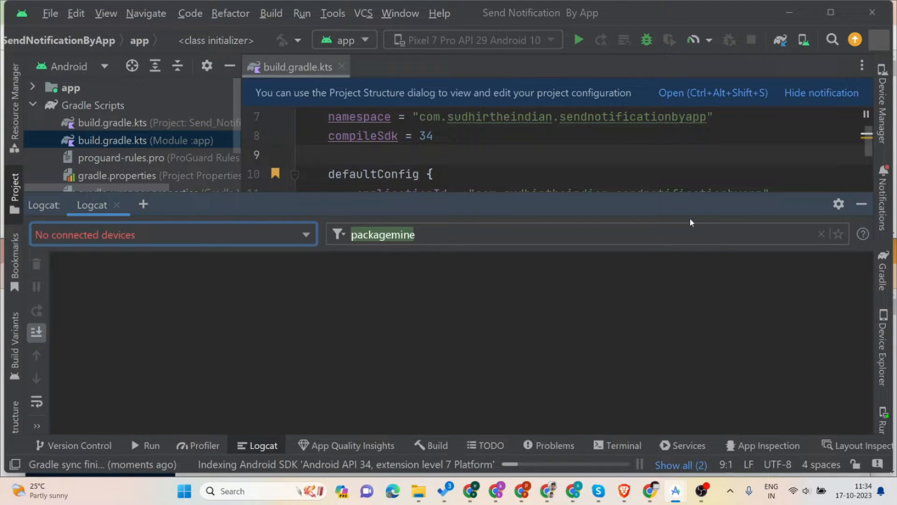
{"action": "left_click", "coordinate": [861, 203]}
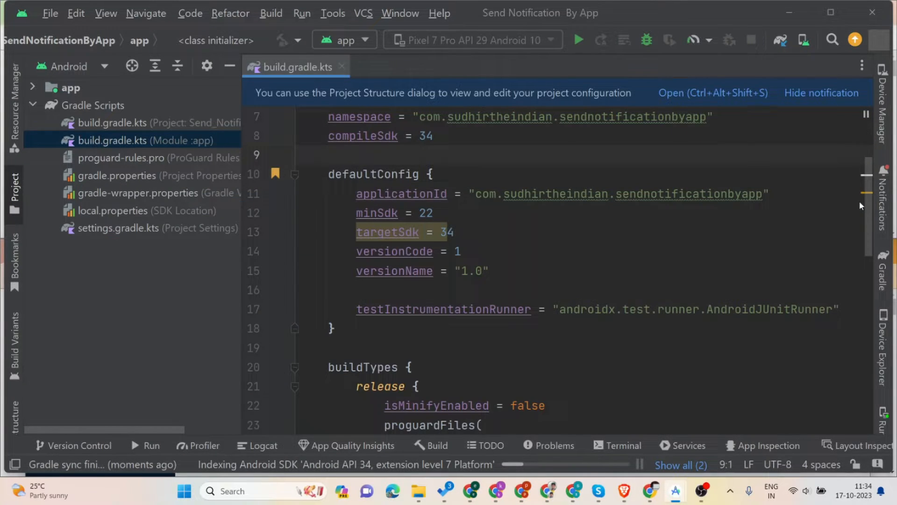
{"action": "scroll", "scroll_direction": "down", "scroll_amount": 3}
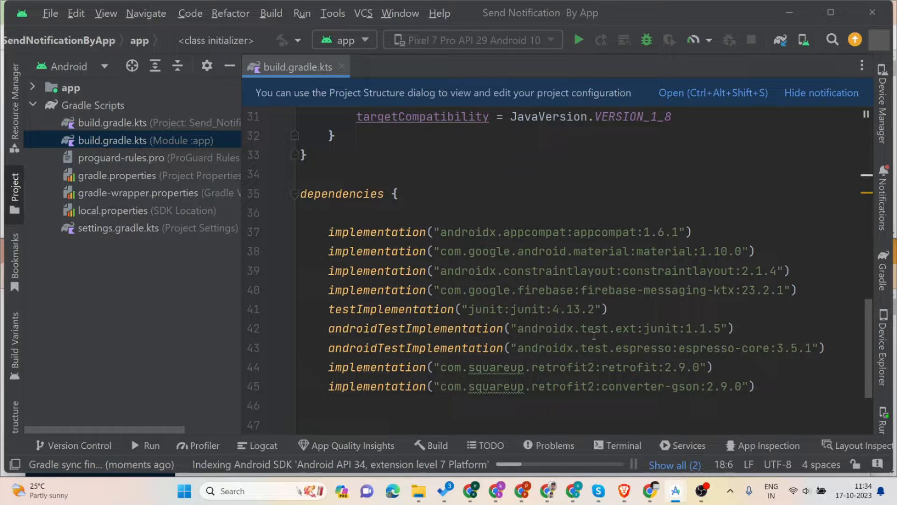
{"action": "scroll", "scroll_direction": "up", "scroll_amount": 3}
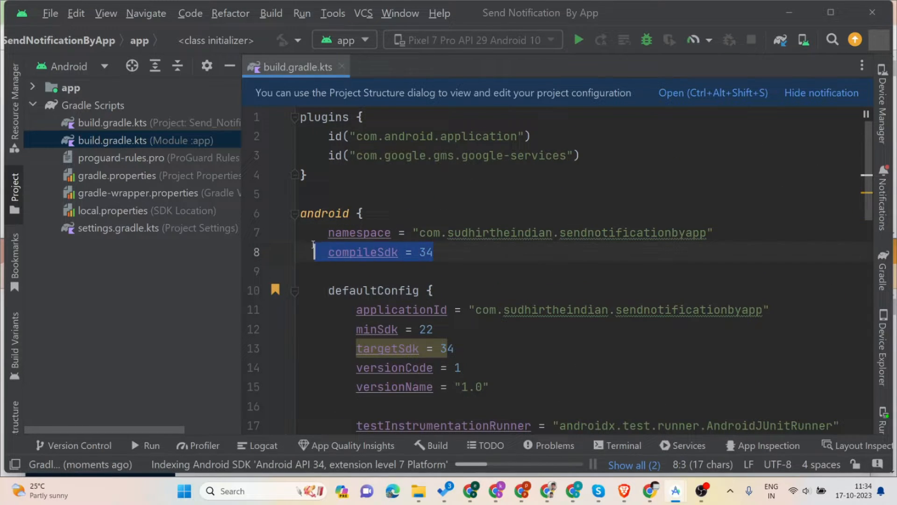
Step: Scroll through build.gradle.kts to confirm compileSdk and targetSdk read 34 after sync
{"action": "left_click", "coordinate": [387, 348]}
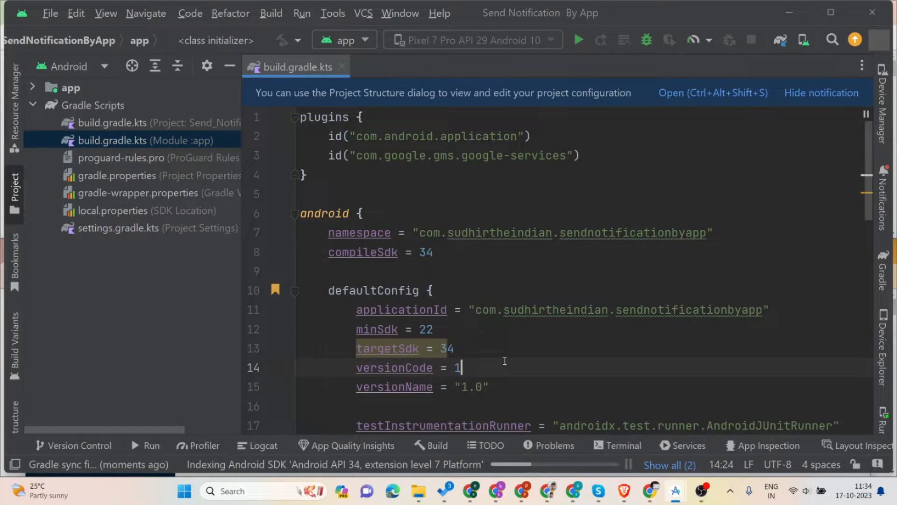
{"action": "scroll", "scroll_direction": "down", "scroll_amount": 3}
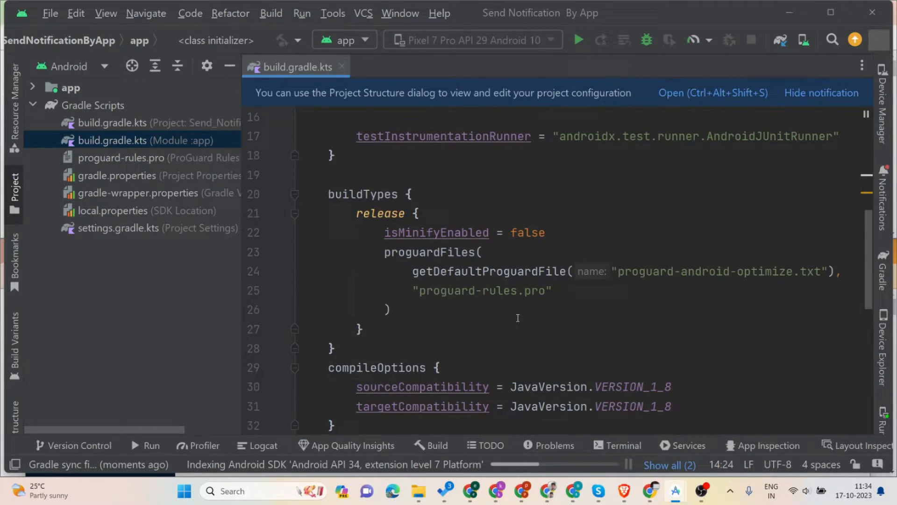
{"action": "scroll", "scroll_direction": "down", "scroll_amount": 3}
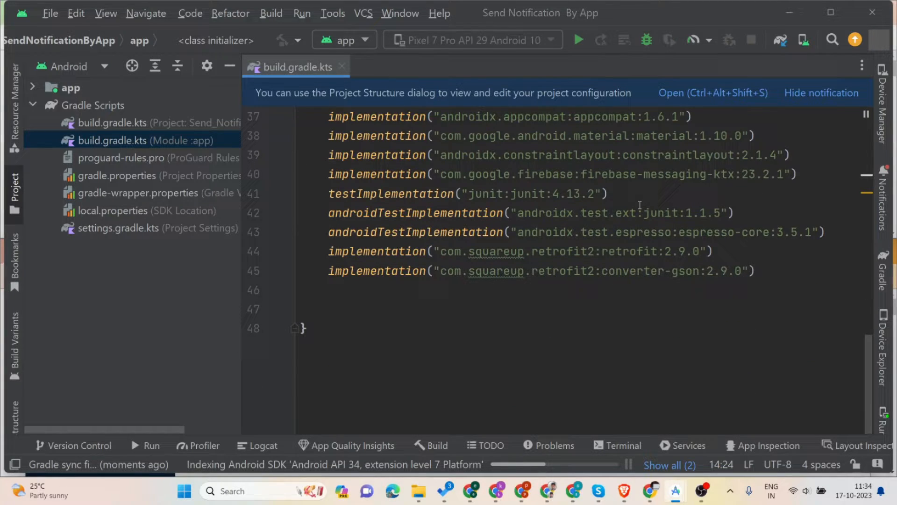
{"action": "scroll", "scroll_direction": "up", "scroll_amount": 3}
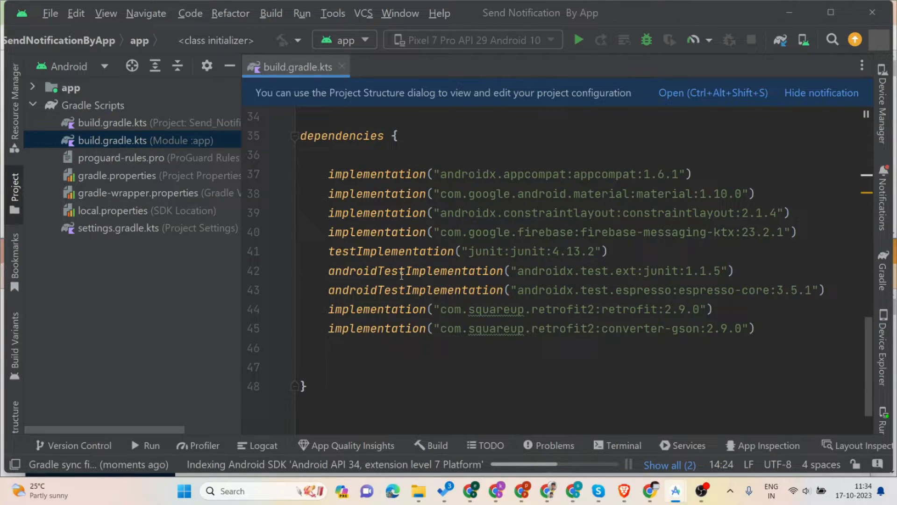
{"action": "scroll", "scroll_direction": "up", "scroll_amount": 3}
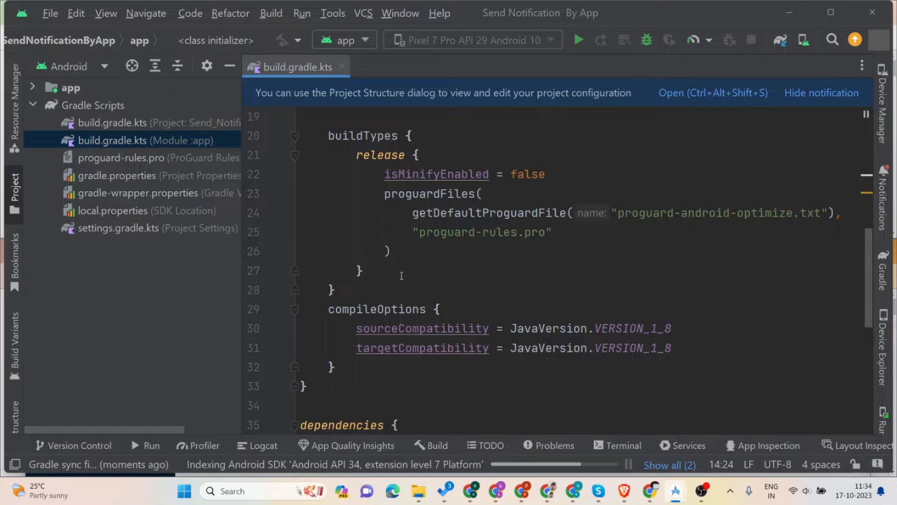
{"action": "scroll", "scroll_direction": "up", "scroll_amount": 3}
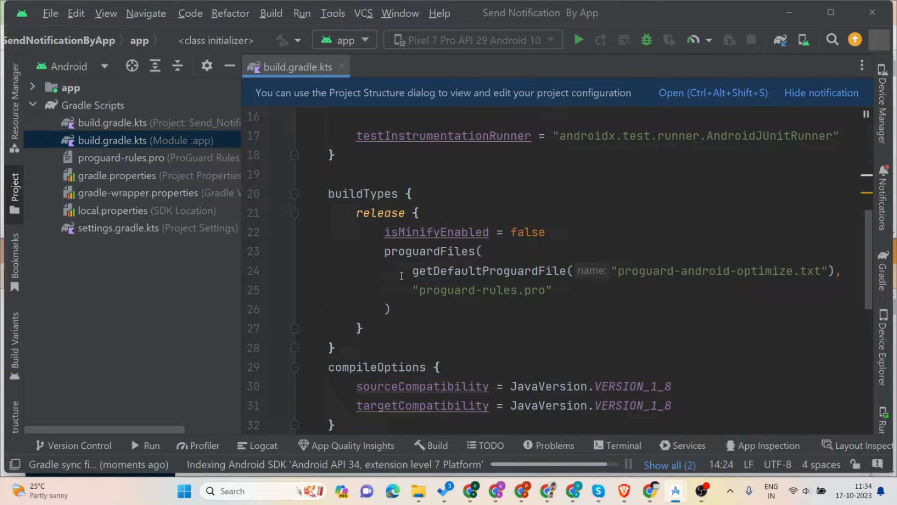
{"action": "scroll", "scroll_direction": "up", "scroll_amount": 3}
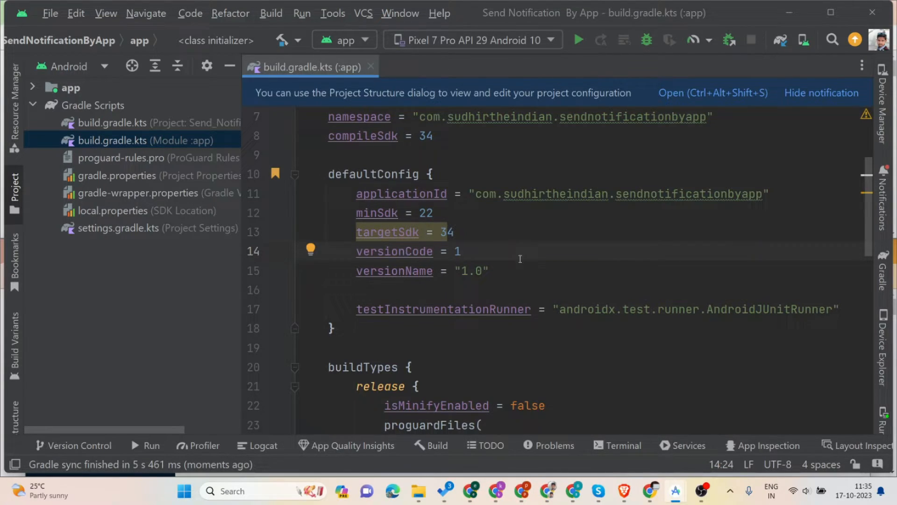
Step: Briefly show and hide Logcat, then run the app on Pixel 7 Pro API 29
{"action": "left_click", "coordinate": [263, 445]}
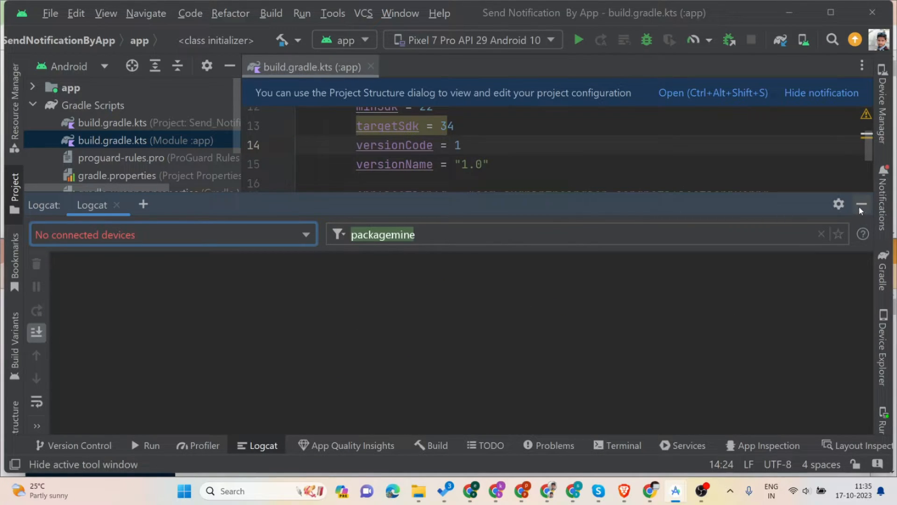
{"action": "left_click", "coordinate": [861, 204]}
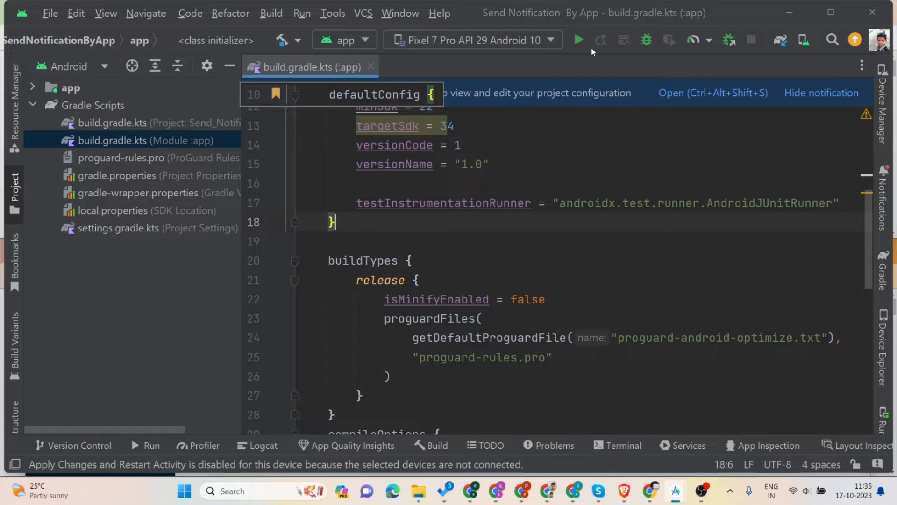
{"action": "left_click", "coordinate": [577, 39]}
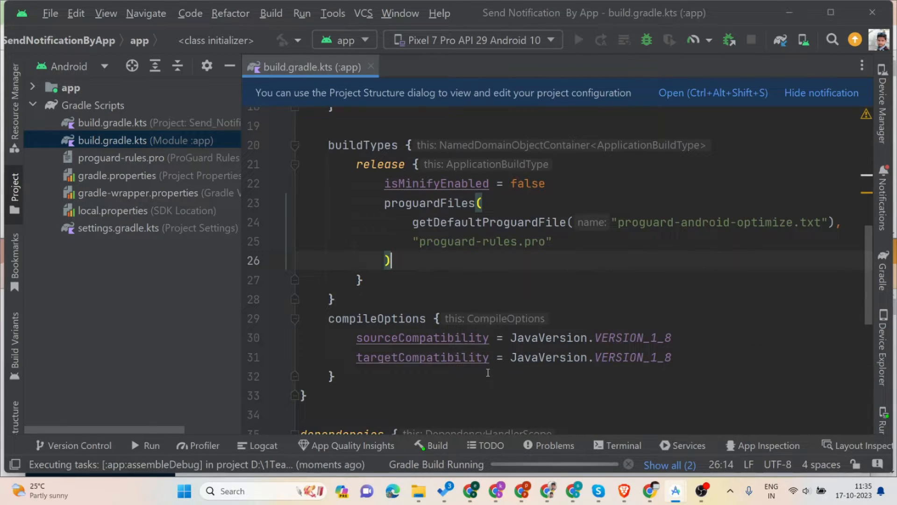
{"action": "mouse_move", "coordinate": [884, 421]}
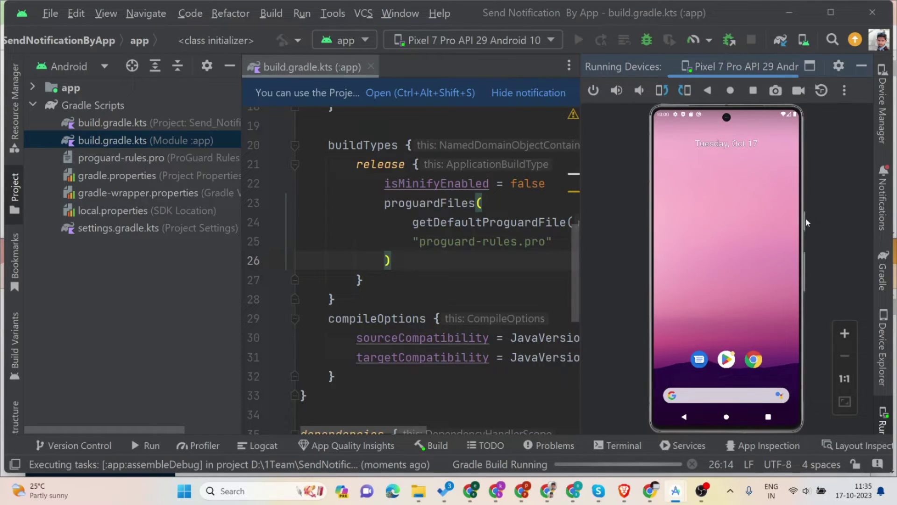
{"action": "mouse_move", "coordinate": [617, 336]}
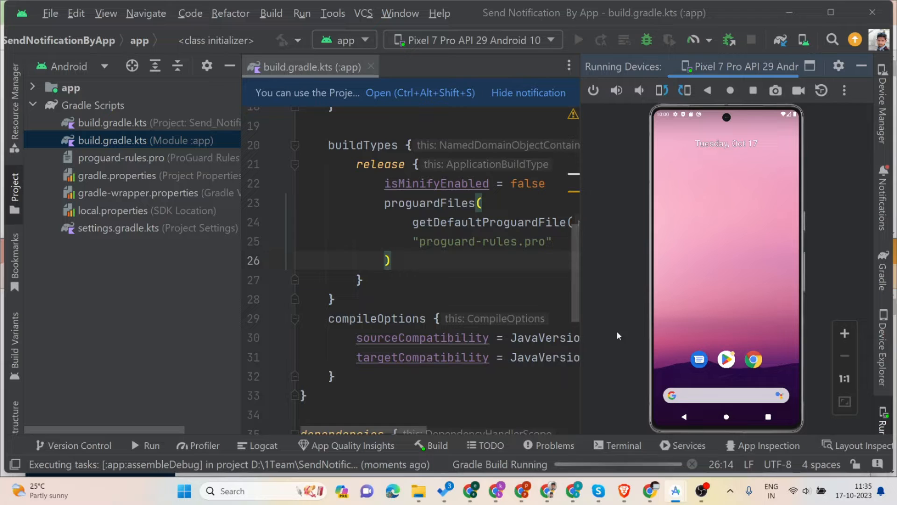
Step: Wait for the app to build and install on the Pixel 7 Pro API 29 emulator
{"action": "scroll", "scroll_direction": "down", "scroll_amount": 3}
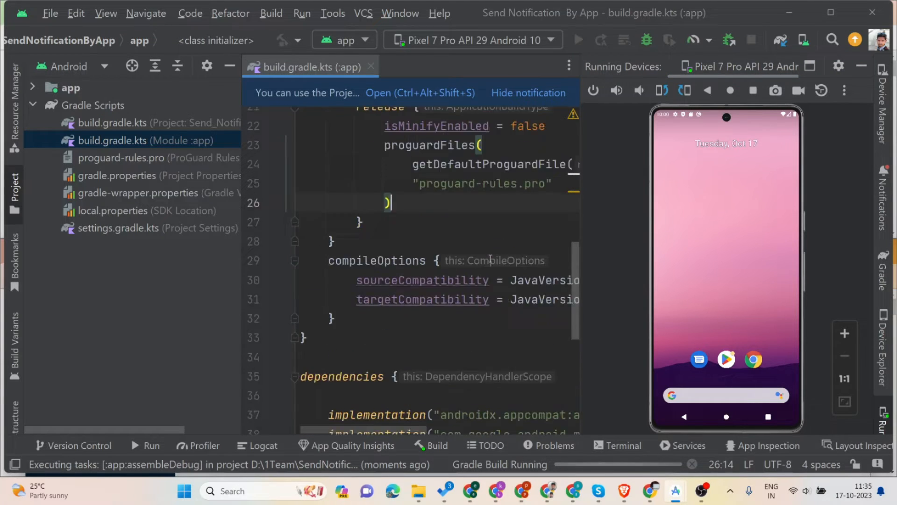
{"action": "scroll", "scroll_direction": "down", "scroll_amount": 3}
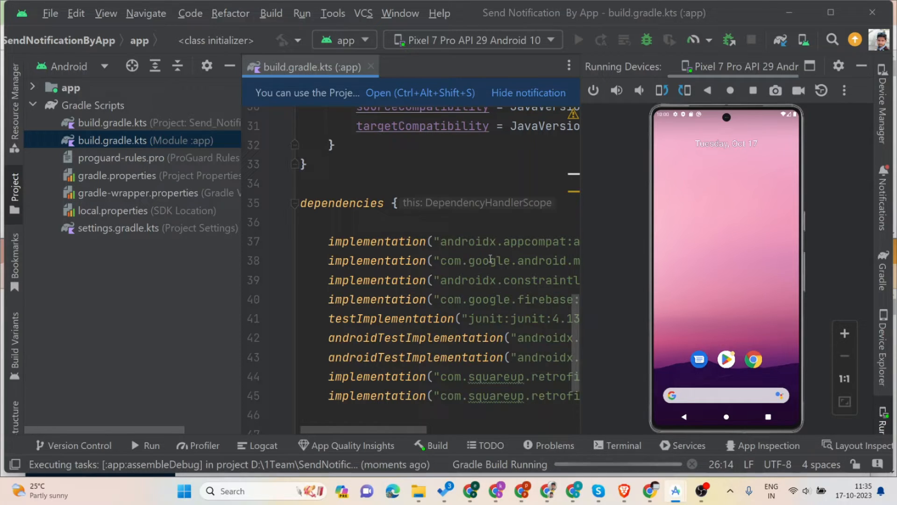
{"action": "mouse_move", "coordinate": [696, 309]}
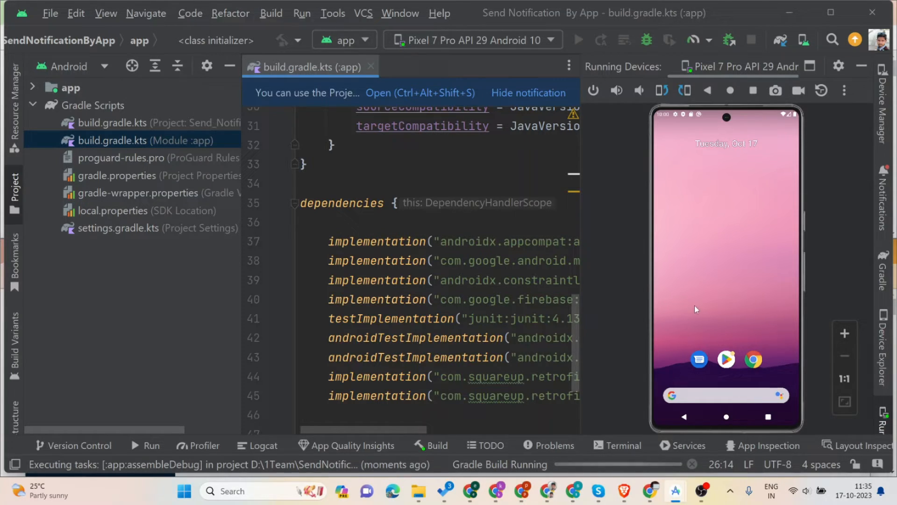
{"action": "left_click", "coordinate": [475, 319]}
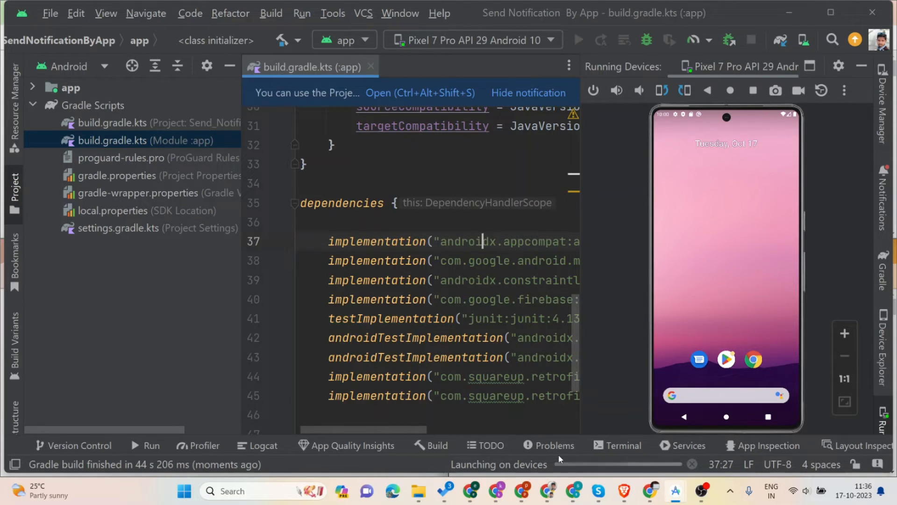
{"action": "mouse_move", "coordinate": [535, 468]}
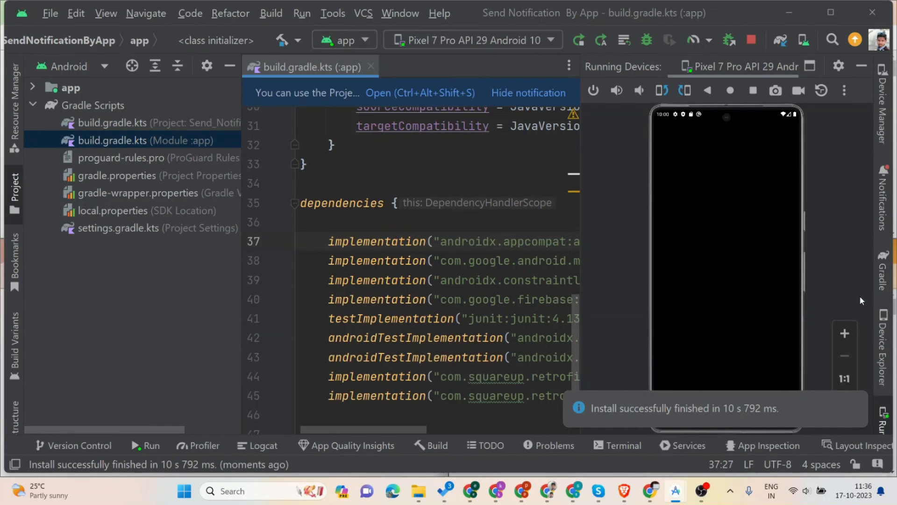
{"action": "mouse_move", "coordinate": [855, 402]}
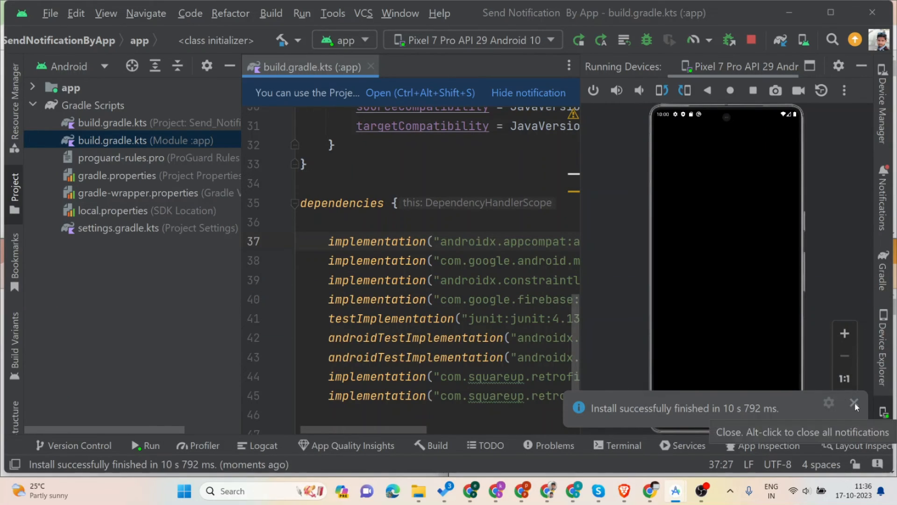